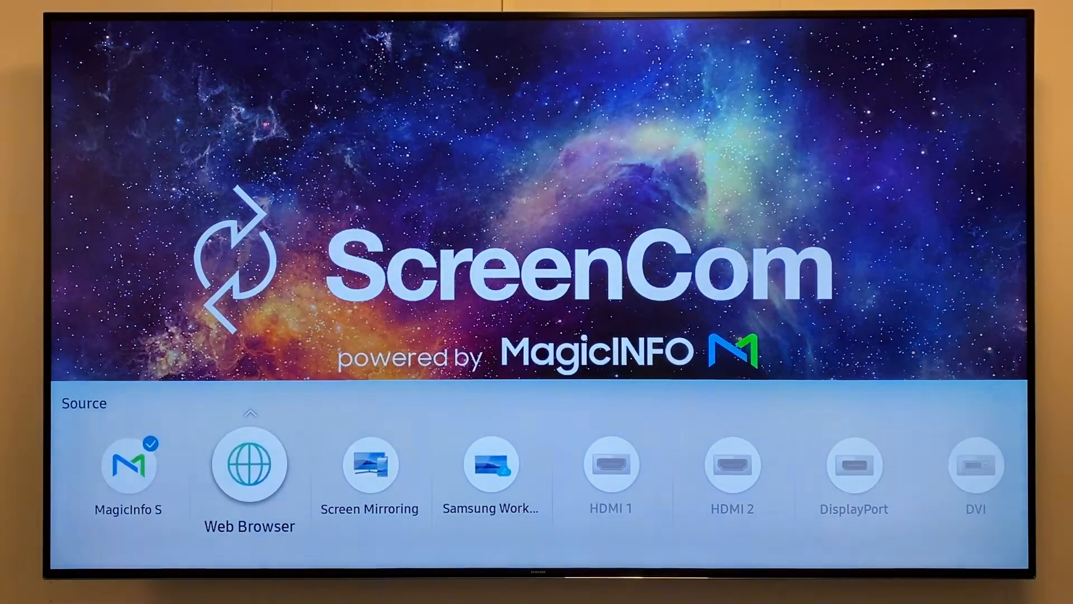
Open the display's Settings menu on the Picture page with the remote's Menu button
{"action": "left_click", "coordinate": [610, 468]}
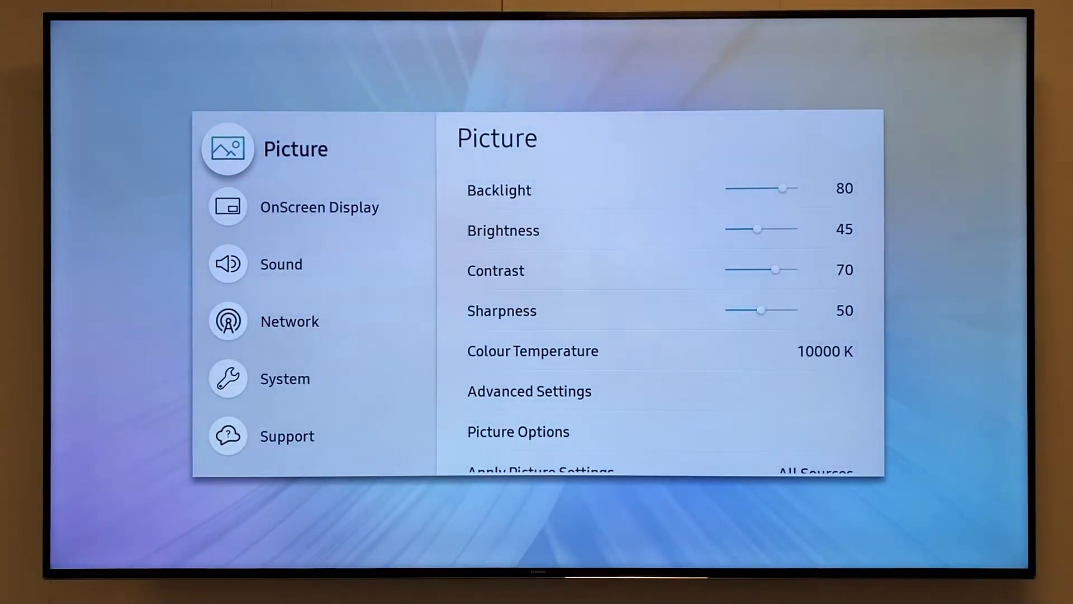
Set OnScreen Display's Onscreen Menu Orientation to Portrait
{"action": "left_click", "coordinate": [319, 206]}
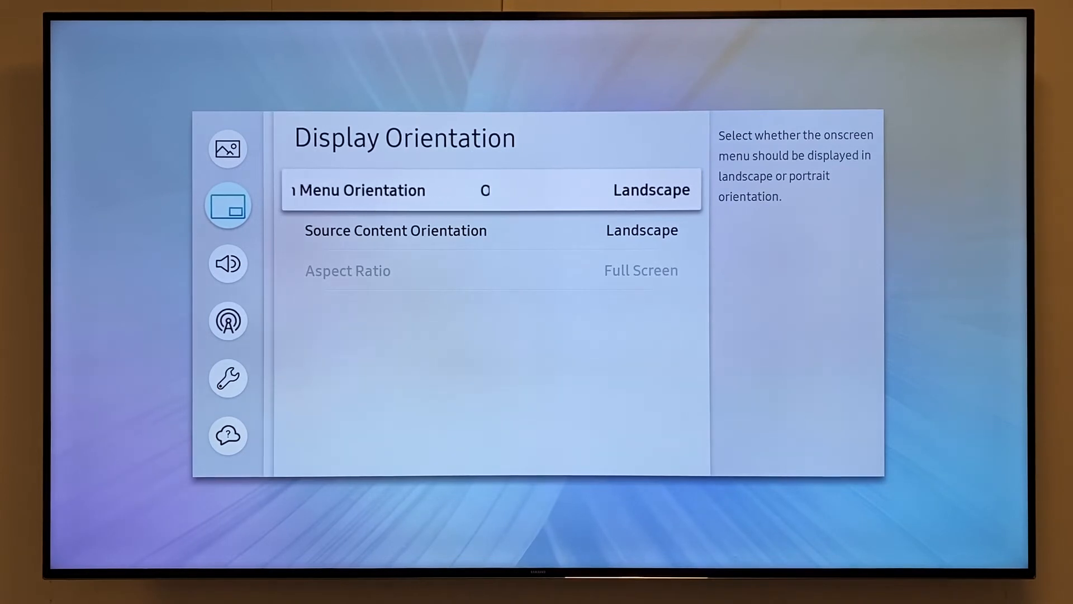
{"action": "left_click", "coordinate": [489, 189]}
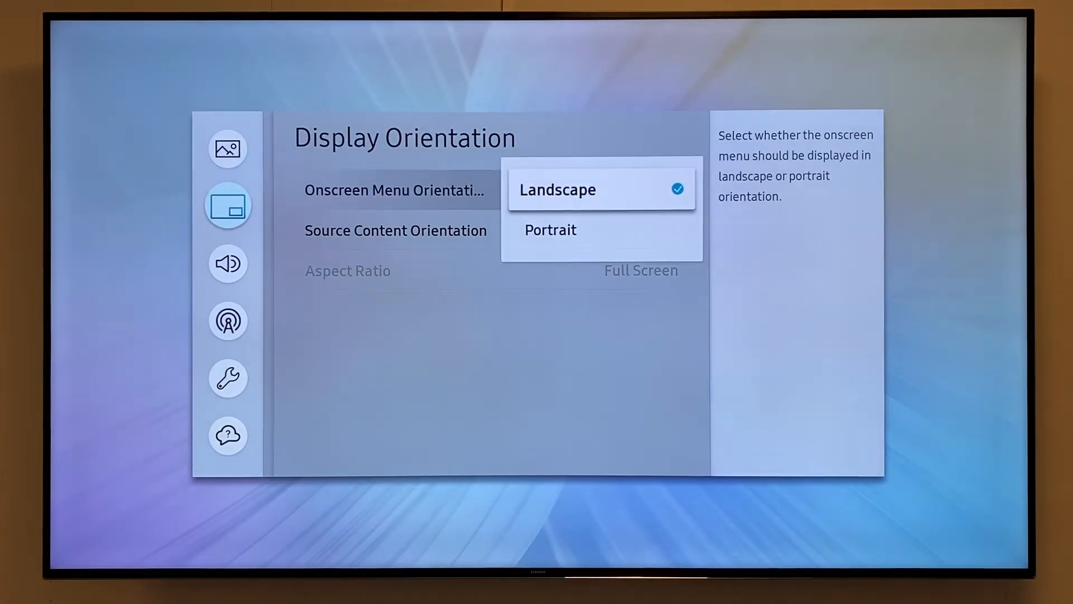
{"action": "left_click", "coordinate": [549, 229]}
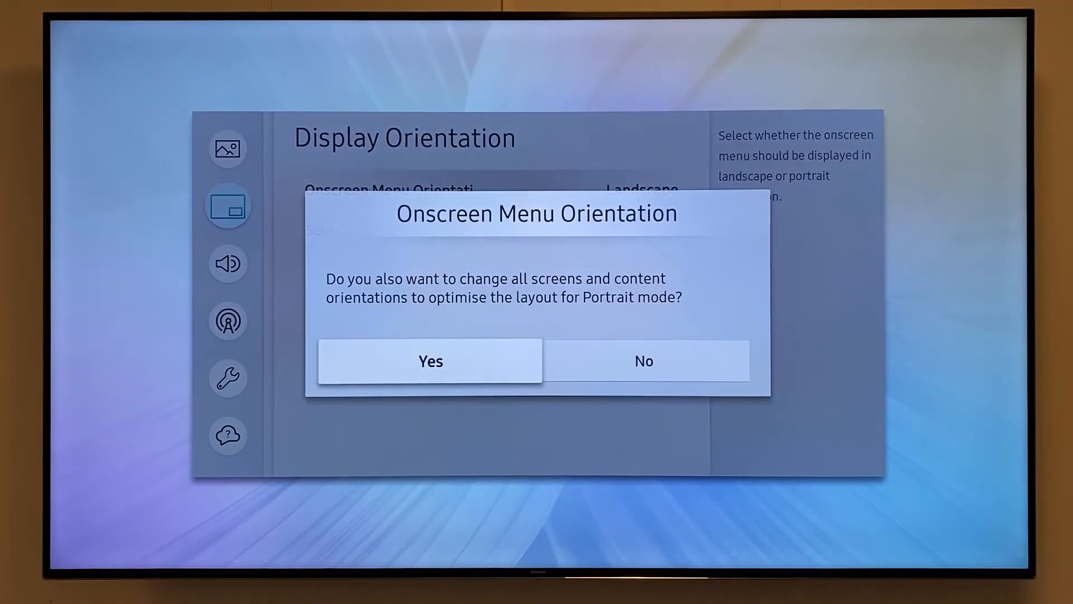
Confirm Yes to rotate all screens and content to Portrait, then open the MagicInfo dashboard
{"action": "left_click", "coordinate": [430, 360]}
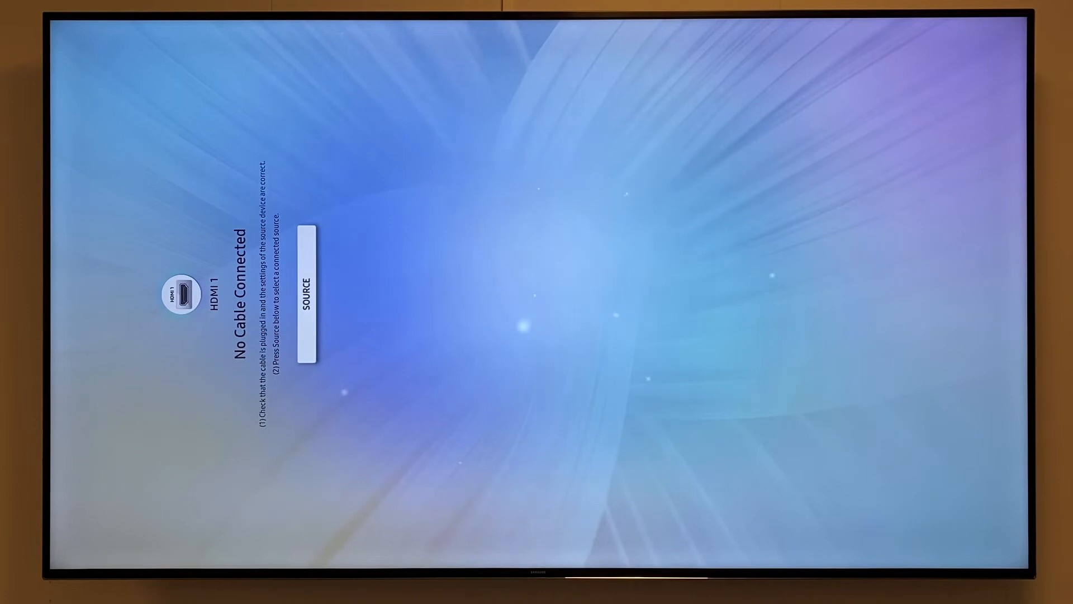
{"action": "left_click", "coordinate": [305, 303]}
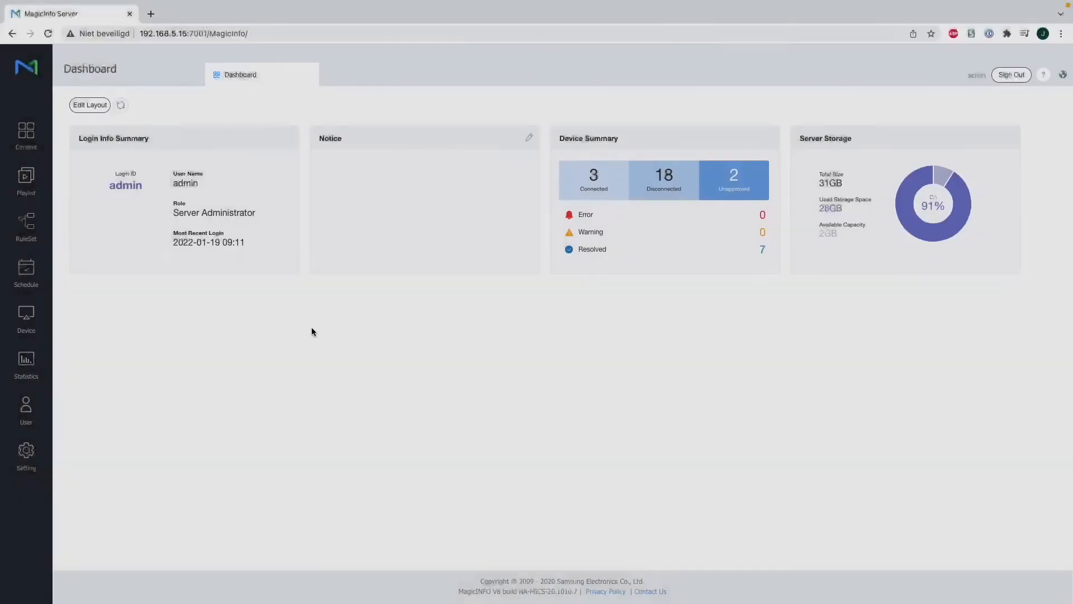
{"action": "left_click", "coordinate": [26, 130]}
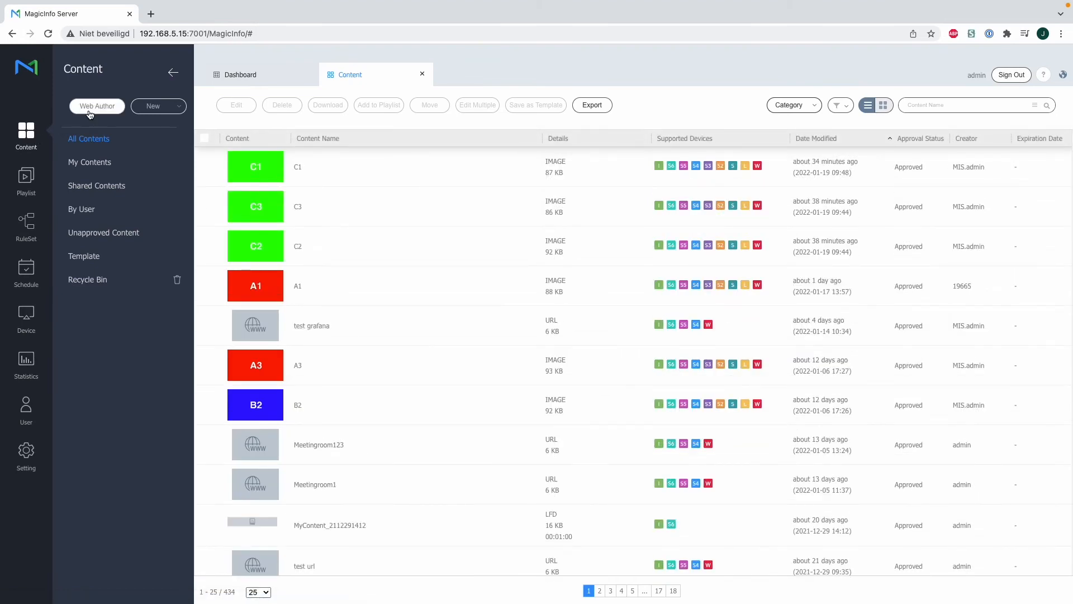
{"action": "left_click", "coordinate": [97, 107]}
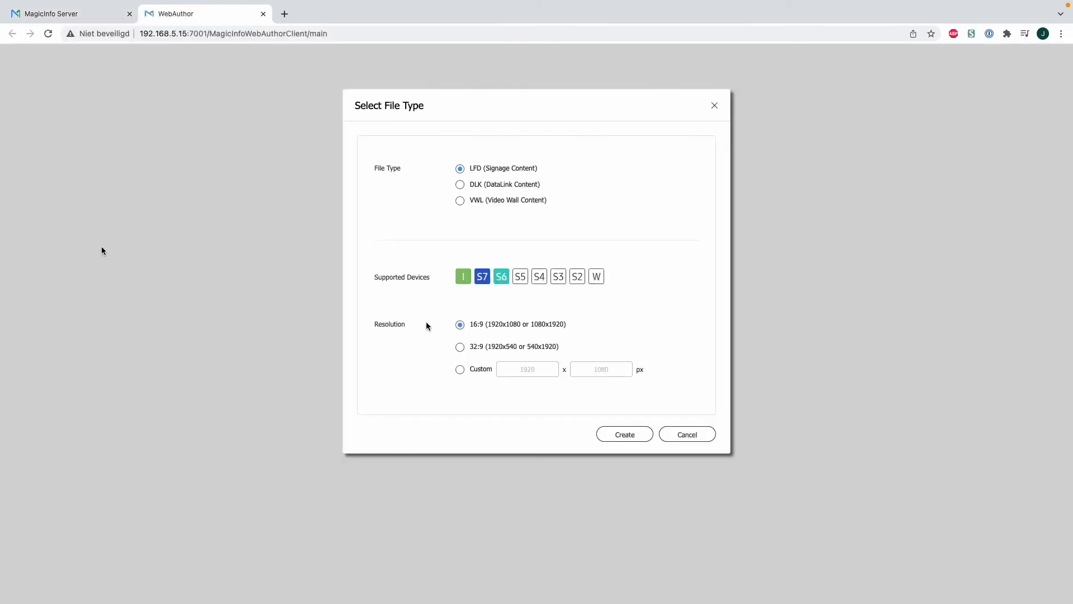
{"action": "left_click", "coordinate": [623, 433]}
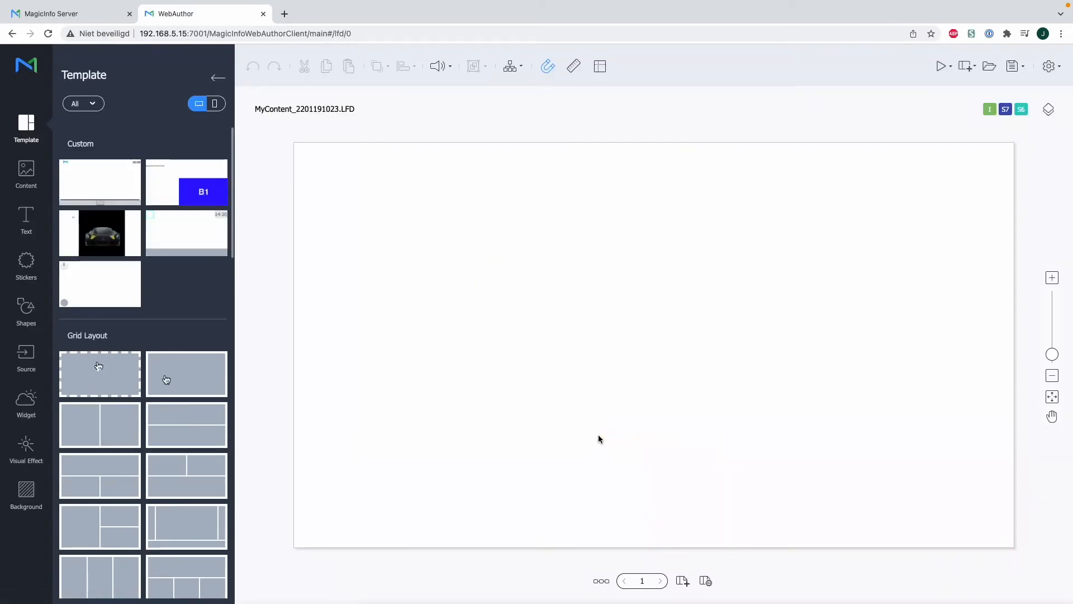
Fill the landscape canvas with the A1 image, then return to the Template library
{"action": "scroll", "scroll_direction": "down", "scroll_amount": 3}
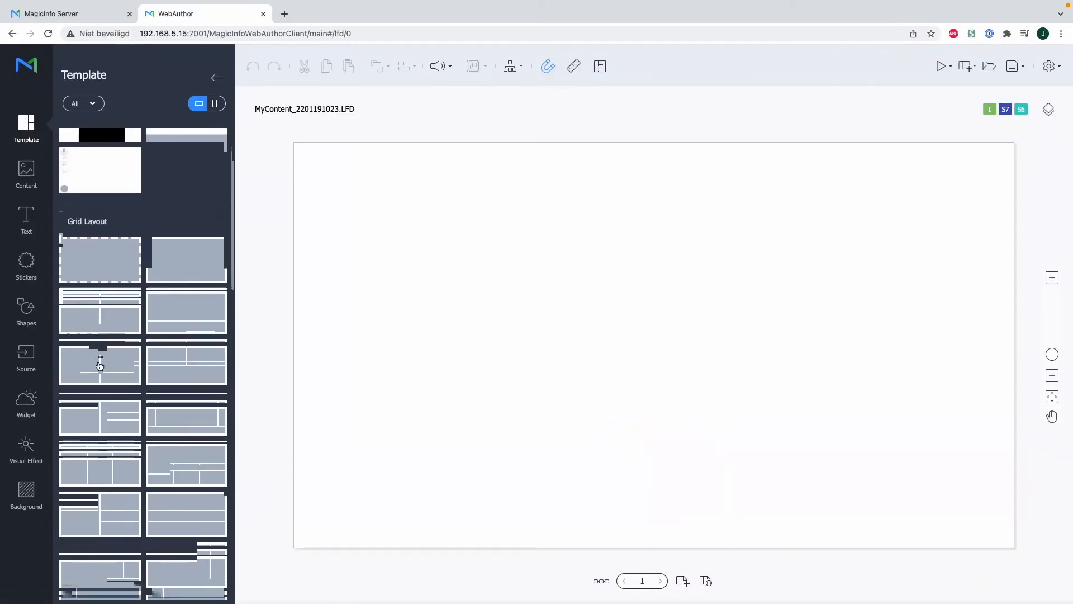
{"action": "left_click", "coordinate": [26, 175]}
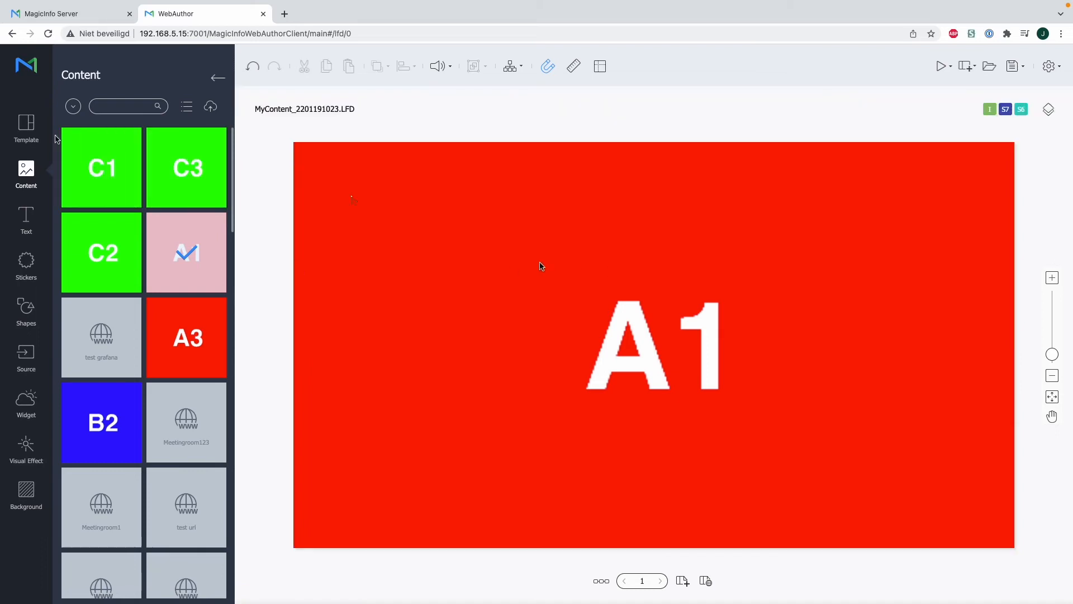
{"action": "left_click", "coordinate": [26, 128]}
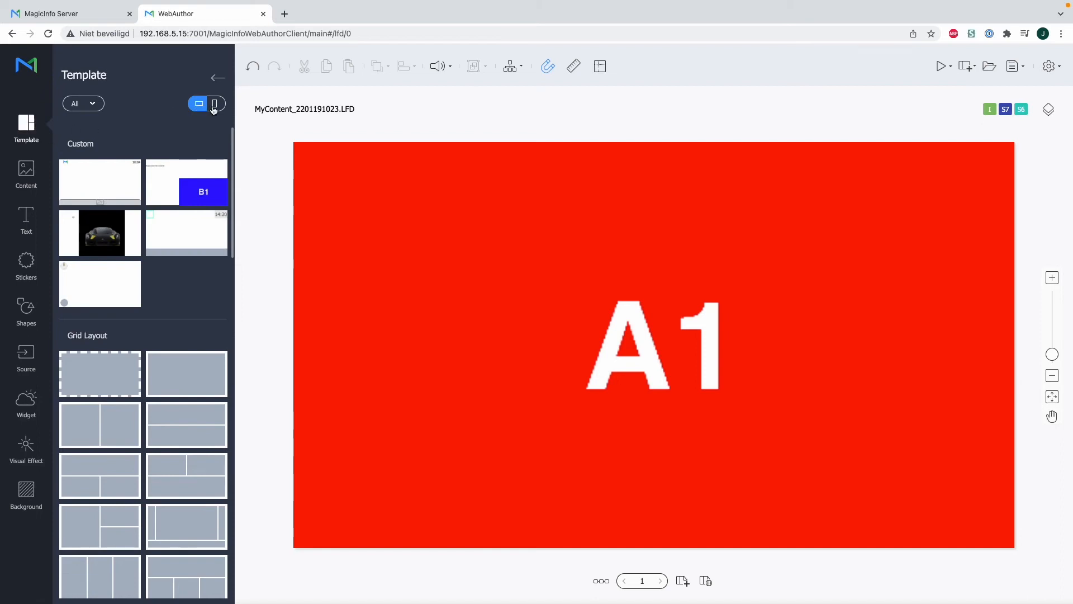
Switch the page to portrait, decline saving the landscape version, and add A1 from Content
{"action": "left_click", "coordinate": [214, 103]}
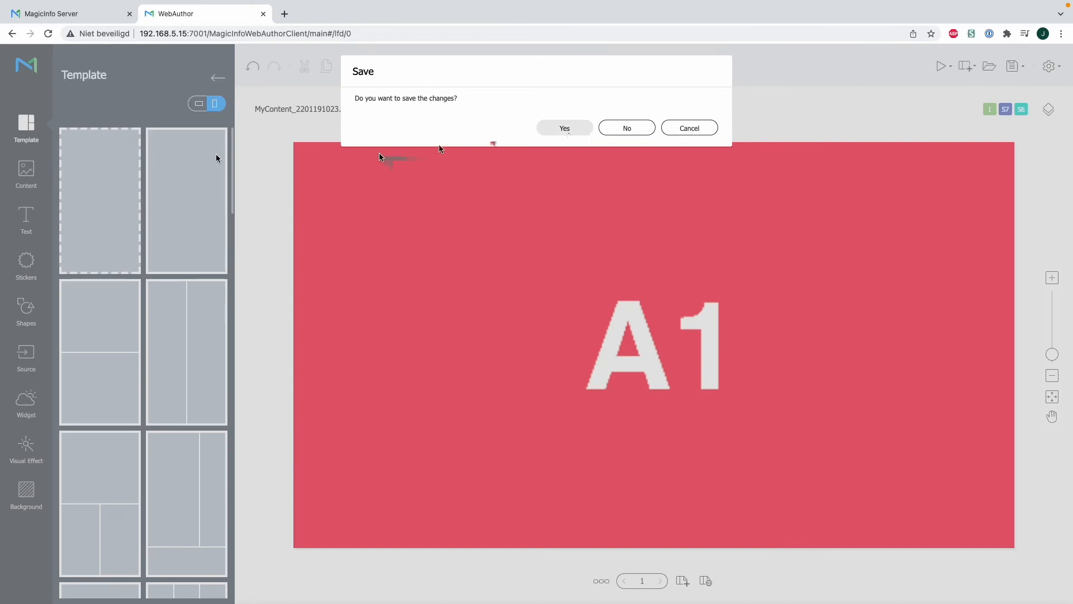
{"action": "left_click", "coordinate": [624, 128]}
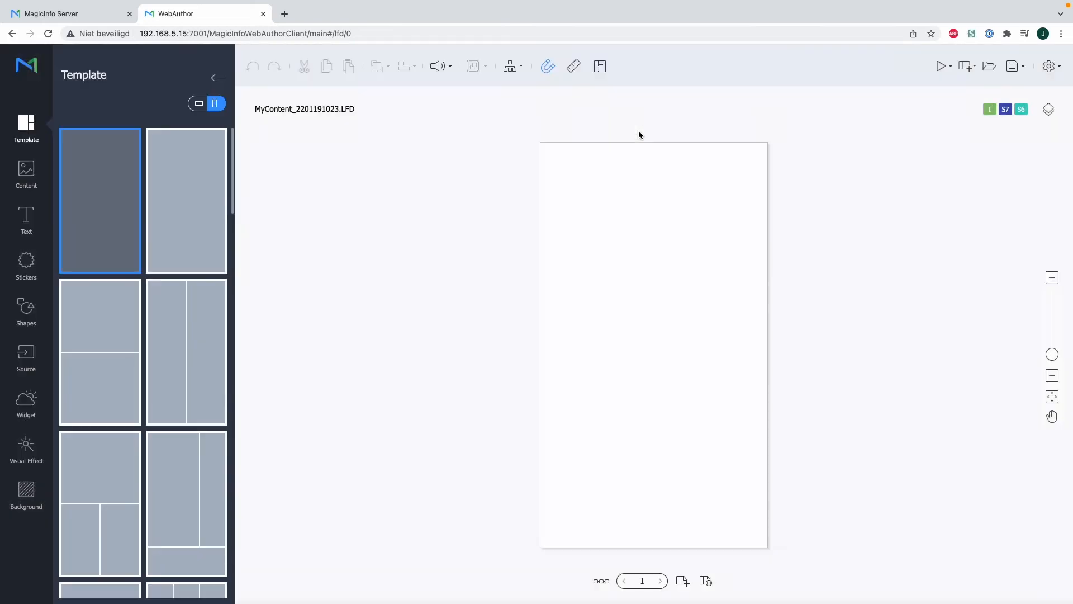
{"action": "left_click", "coordinate": [26, 175]}
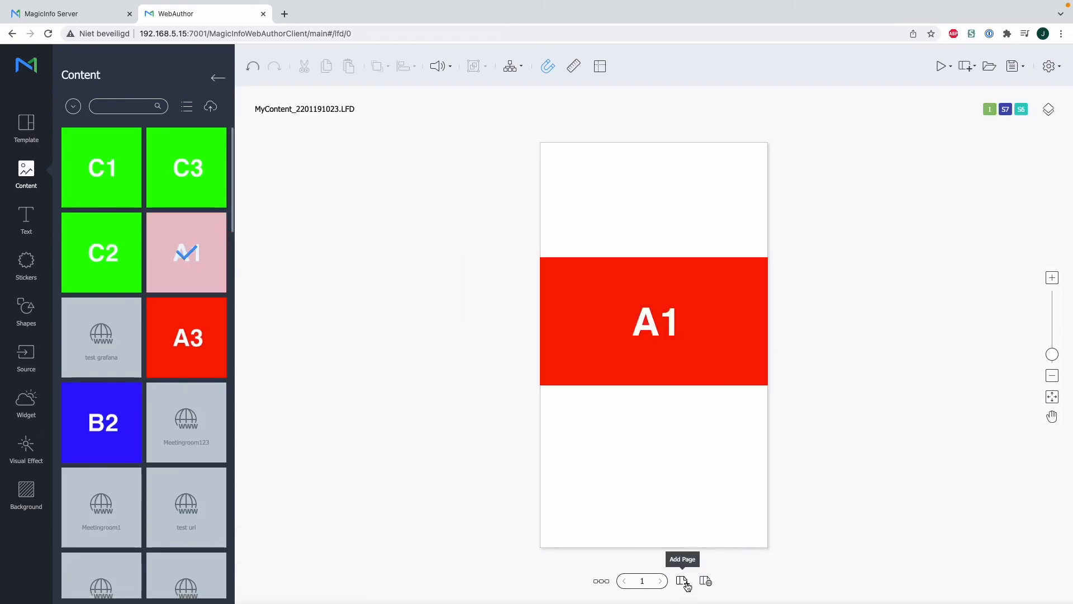
Add two blank portrait pages, then select the first page showing A1
{"action": "left_click", "coordinate": [682, 580]}
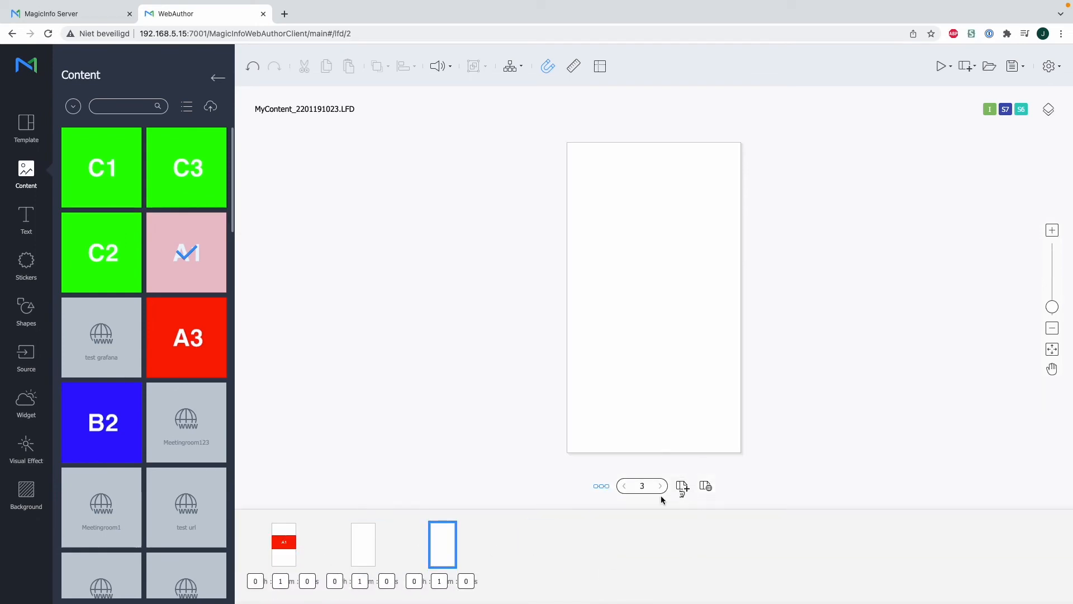
{"action": "mouse_move", "coordinate": [284, 540]}
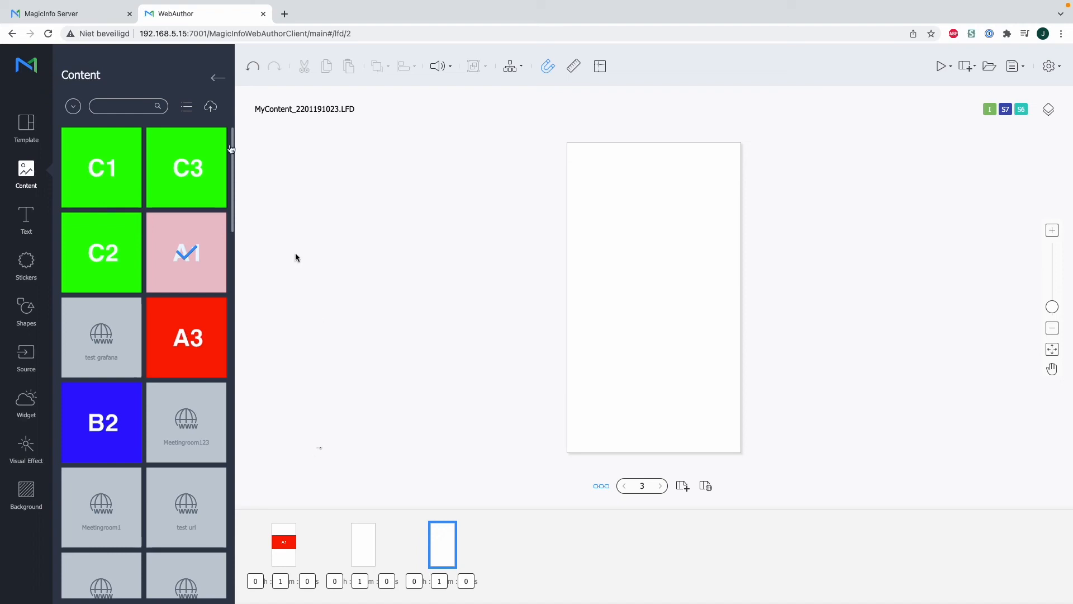
{"action": "left_click", "coordinate": [26, 128]}
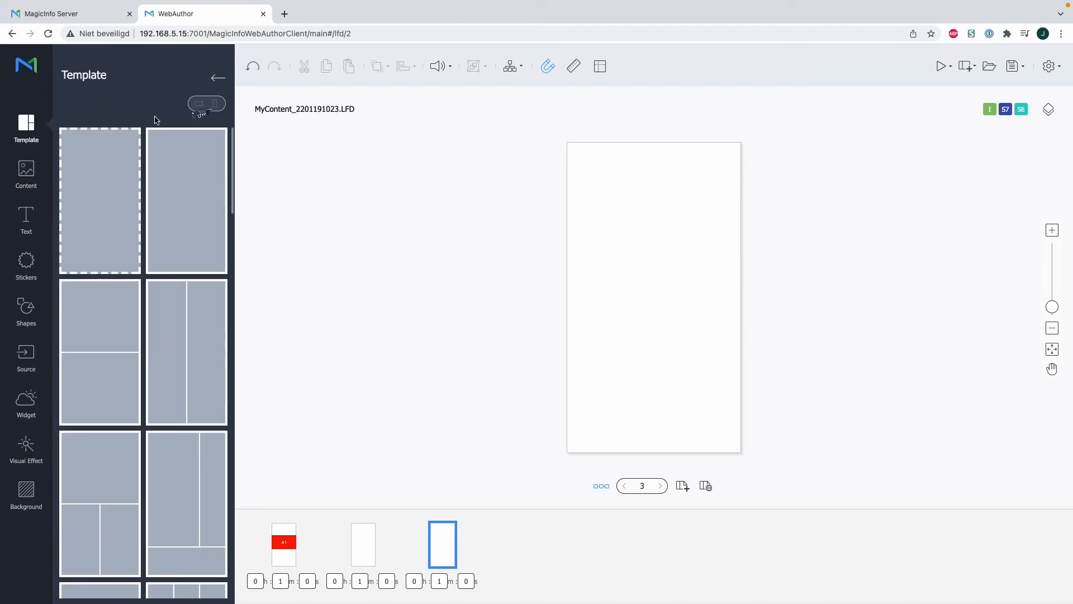
{"action": "left_click", "coordinate": [100, 200]}
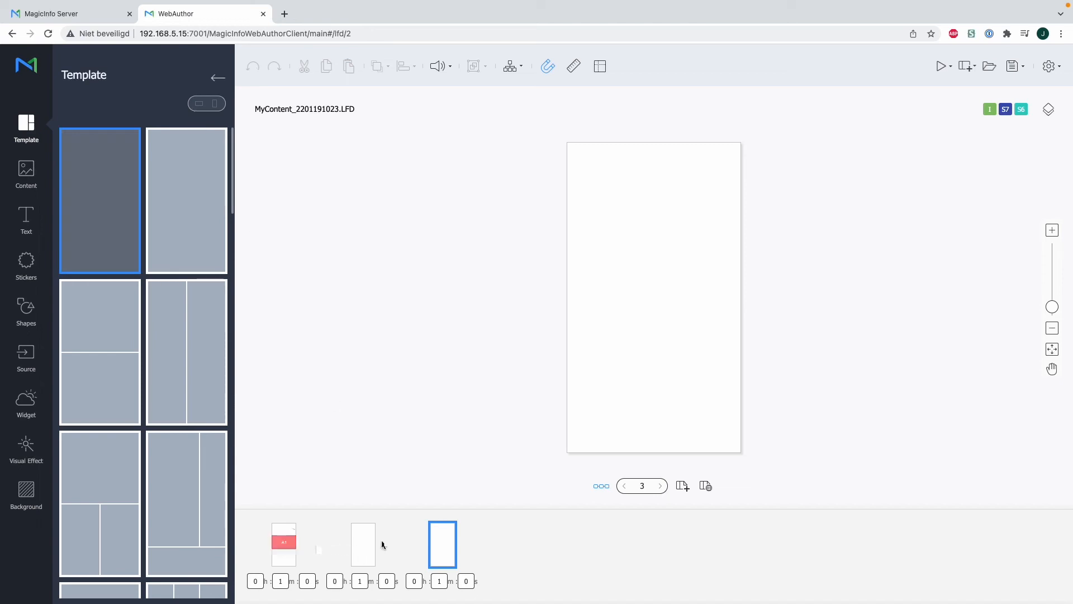
{"action": "left_click", "coordinate": [283, 544]}
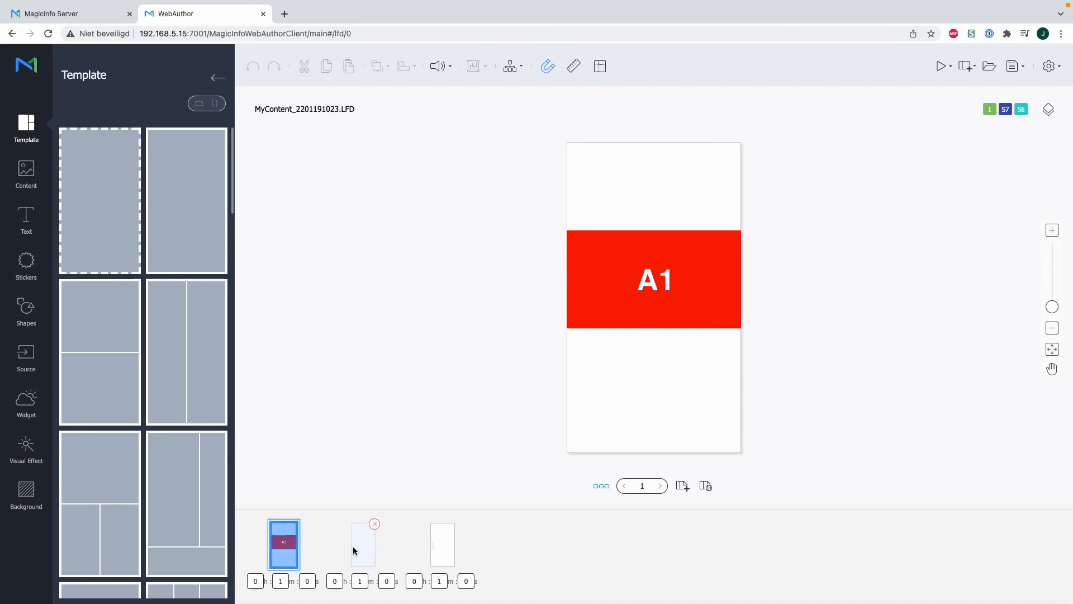
Show the Save and Save As options for the three-page portrait content
{"action": "left_click", "coordinate": [442, 543]}
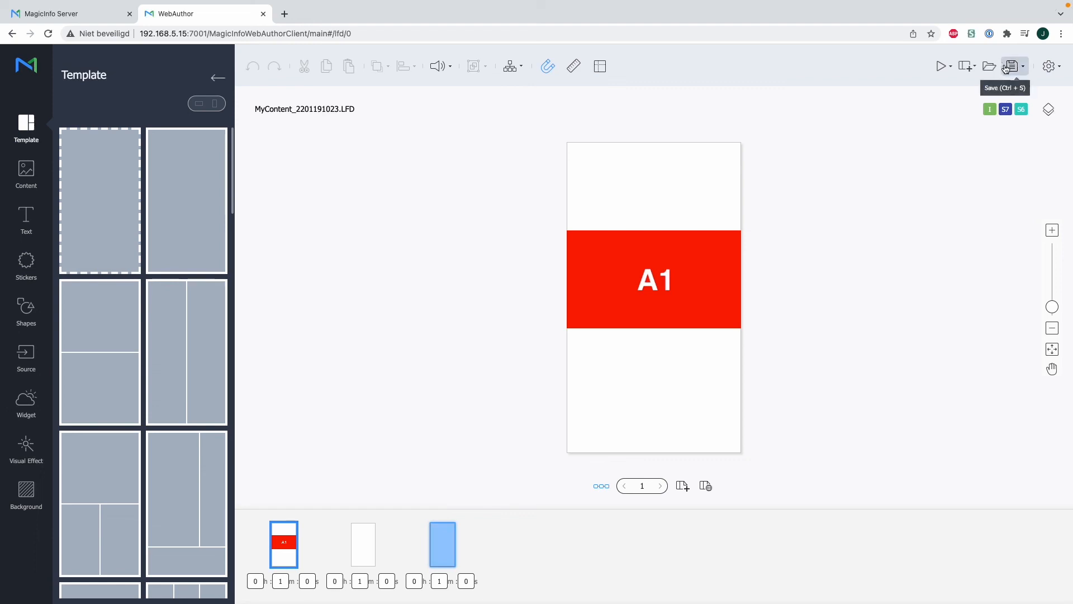
{"action": "left_click", "coordinate": [1015, 66]}
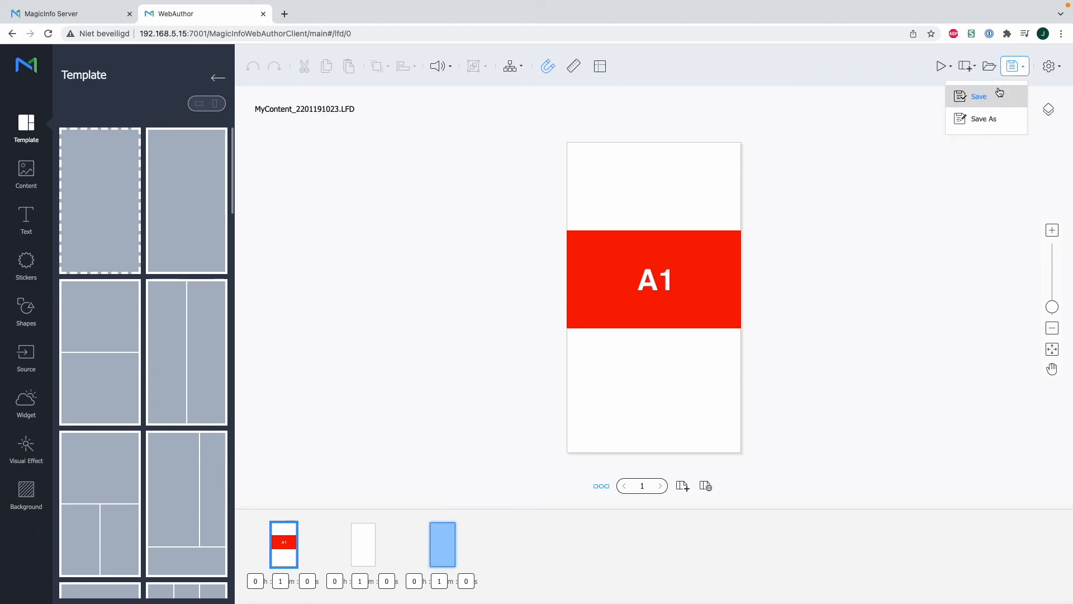